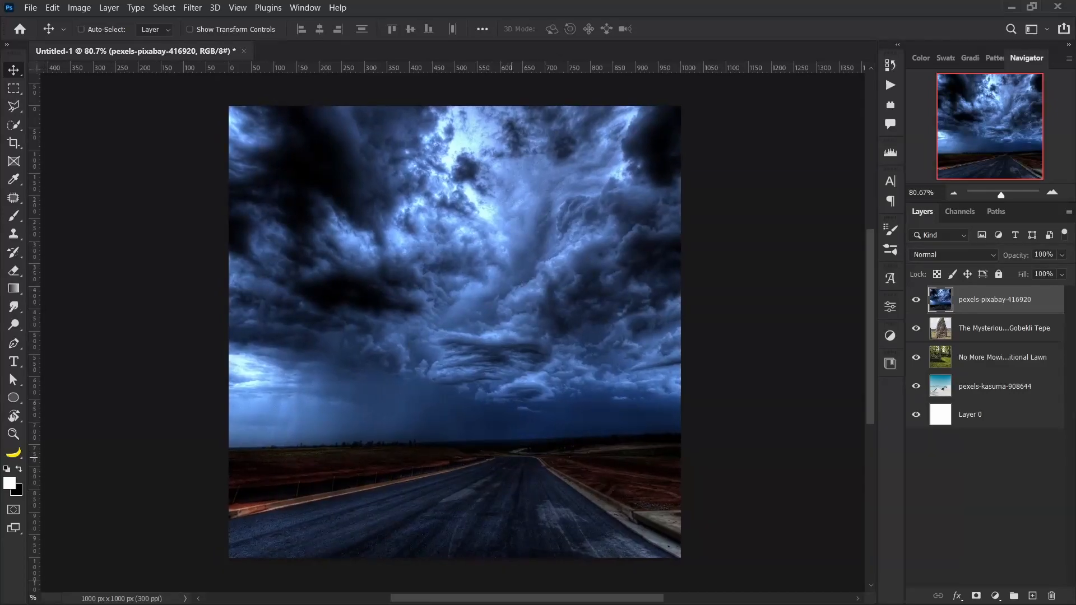
Select the kasuma layer, then open the pexels-pixabay-416920 layer's context menu
click(996, 387)
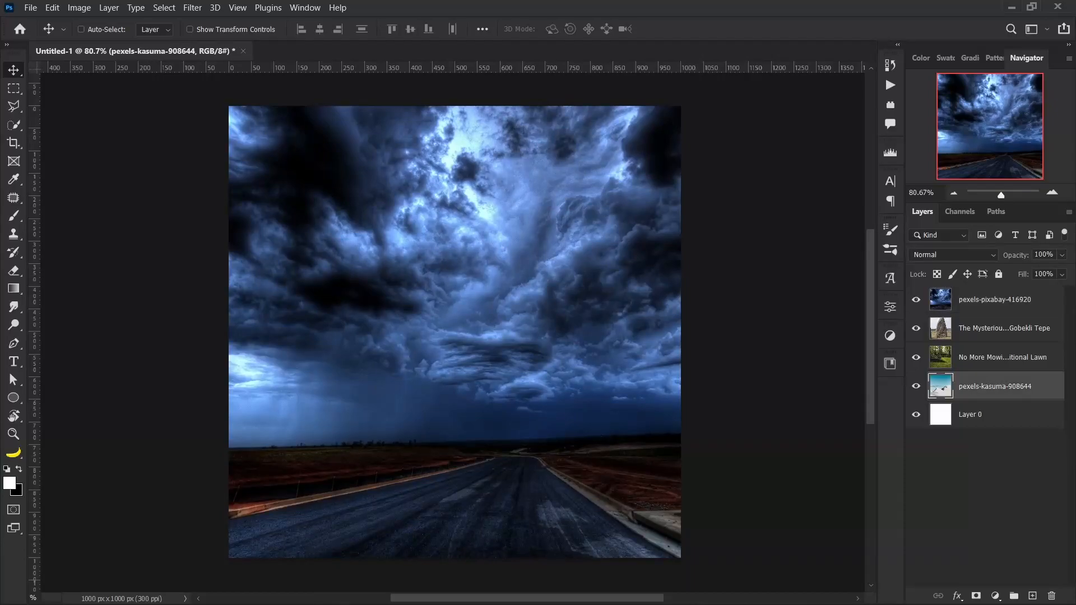
right_click(995, 386)
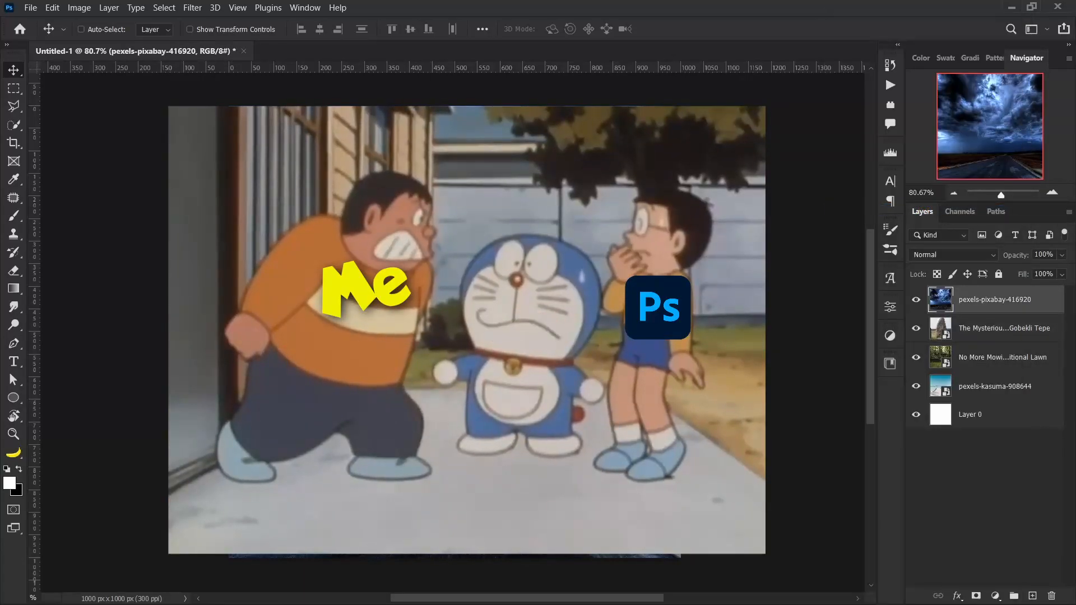
right_click(995, 299)
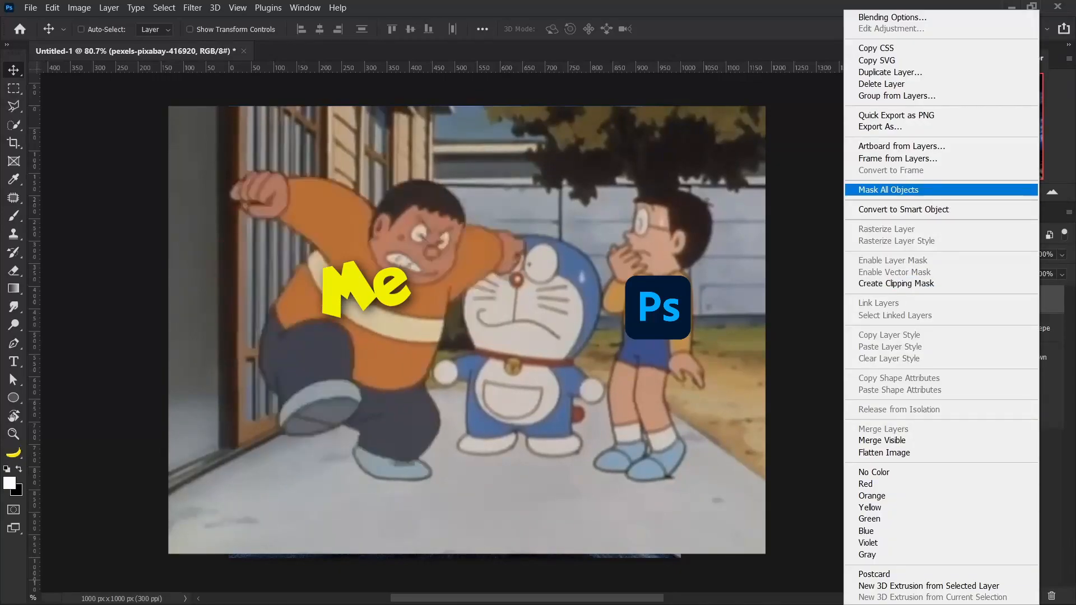
click(902, 146)
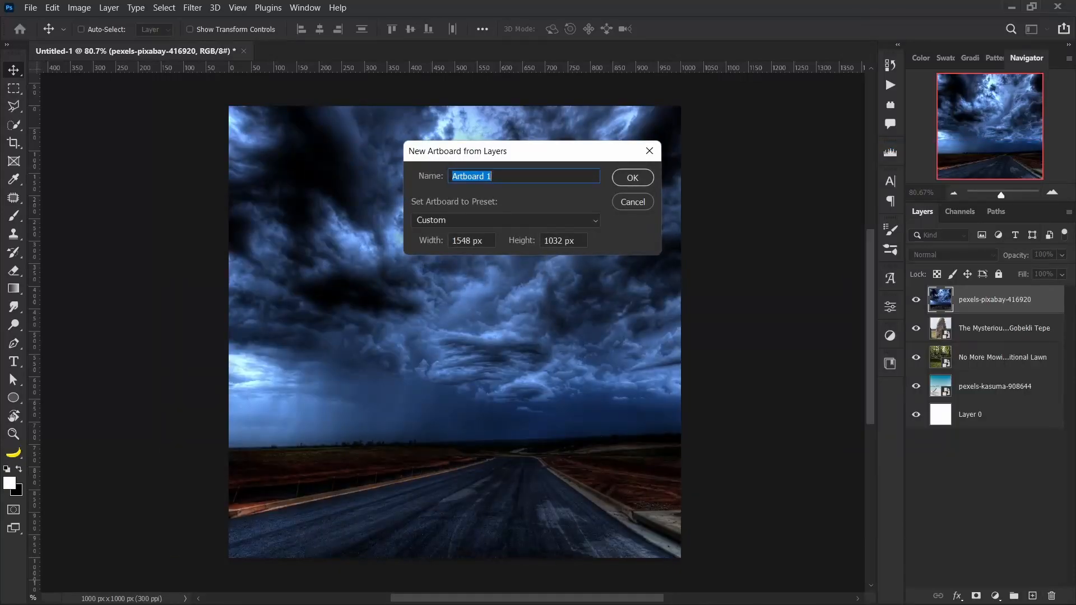
click(632, 202)
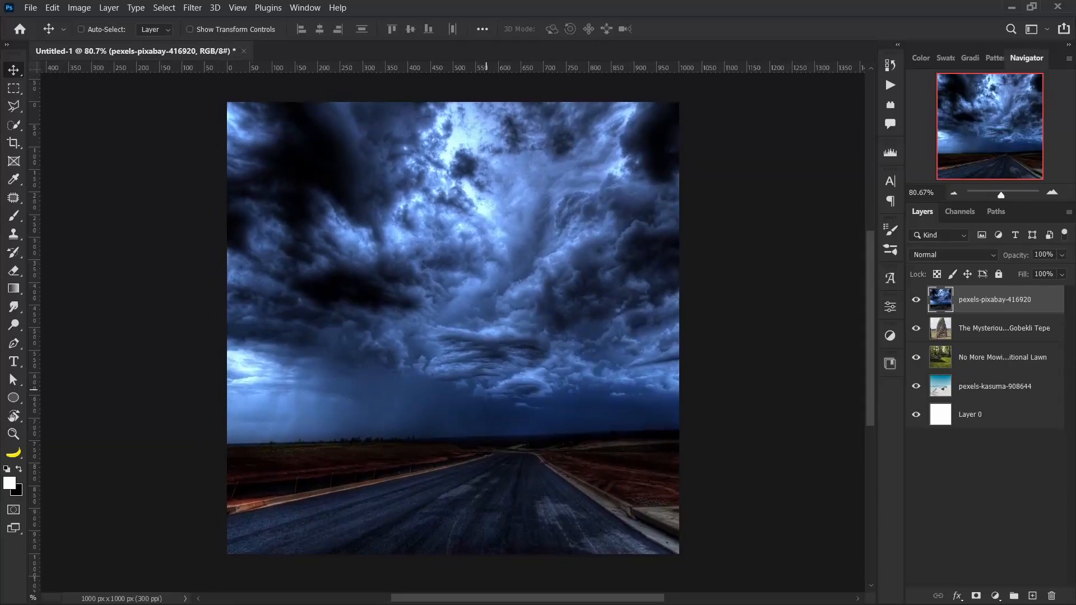
Choose Edit > Keyboard Shortcuts to reach the Keyboard Shortcuts and Menus dialog
click(52, 8)
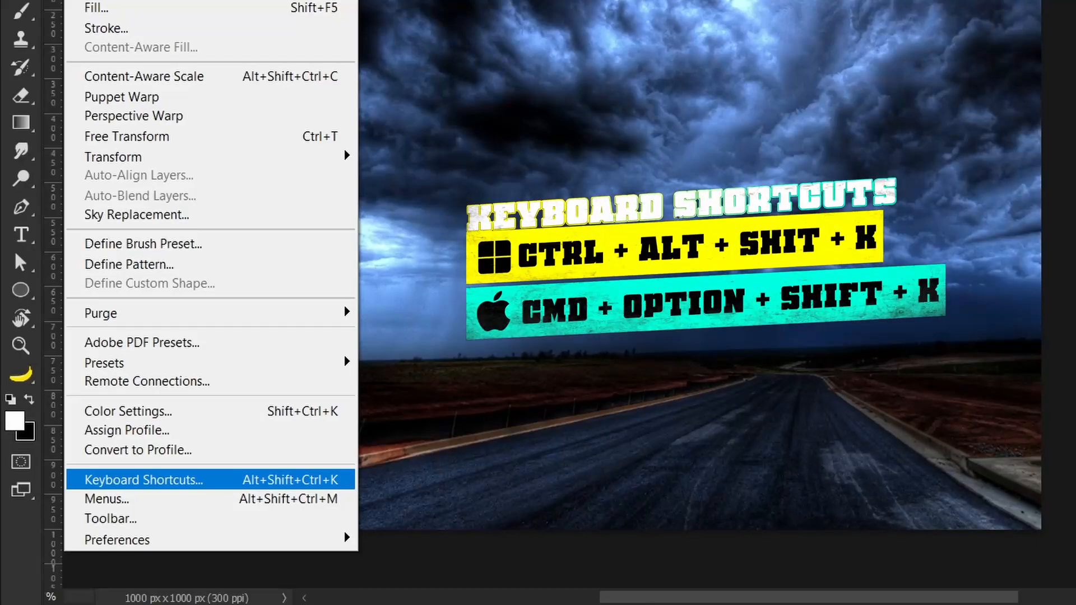
click(141, 480)
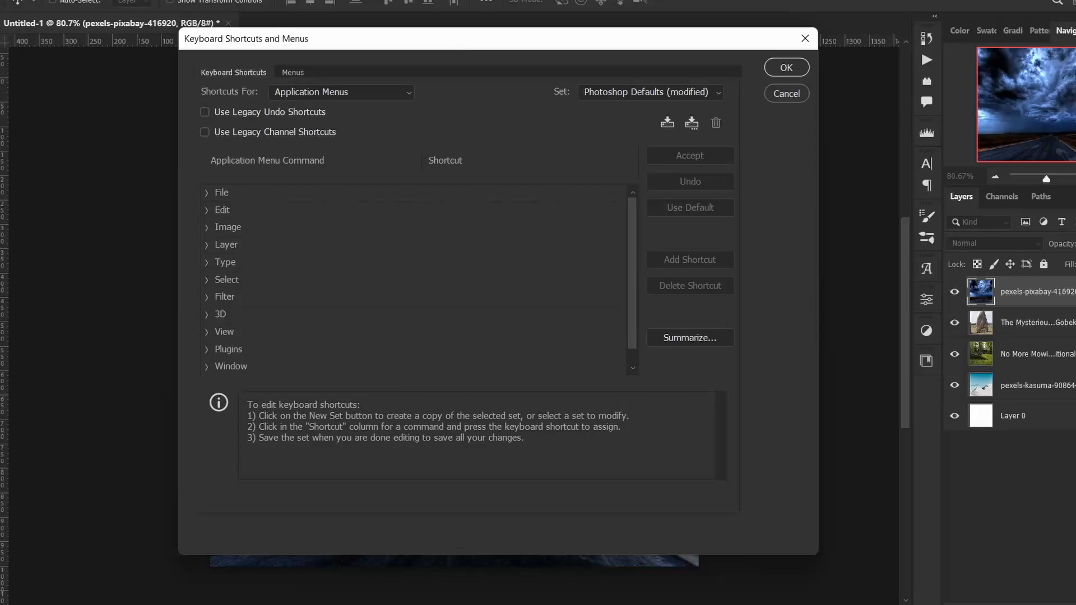
Scroll the Panel Menus shortcut list down to the Layers panel commands
scroll(down, 3)
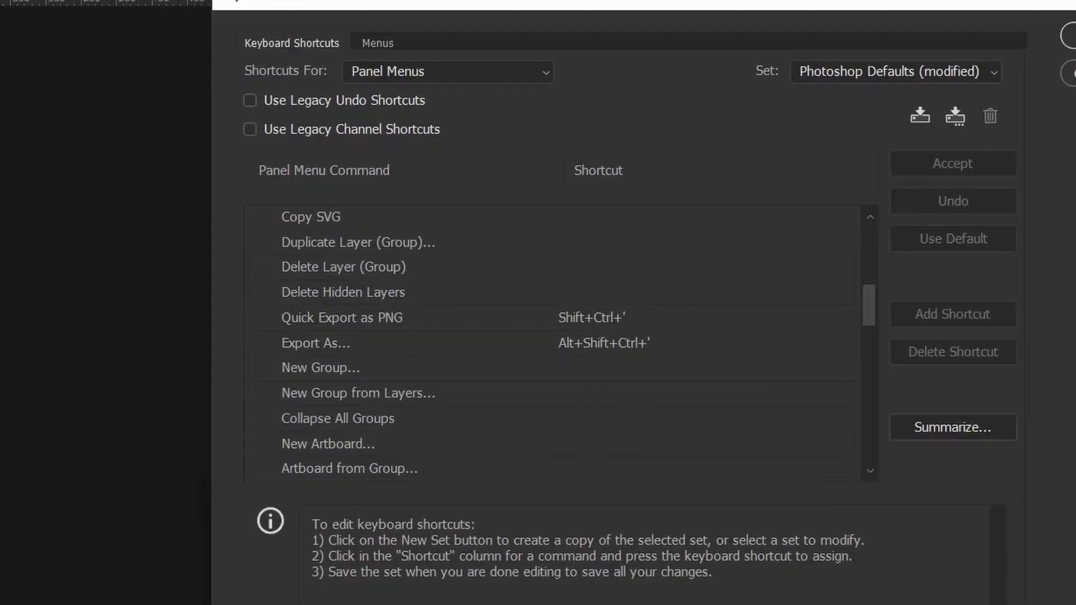
Assign Alt+Ctrl+] to Convert to Smart Object and confirm the dialog
scroll(down, 3)
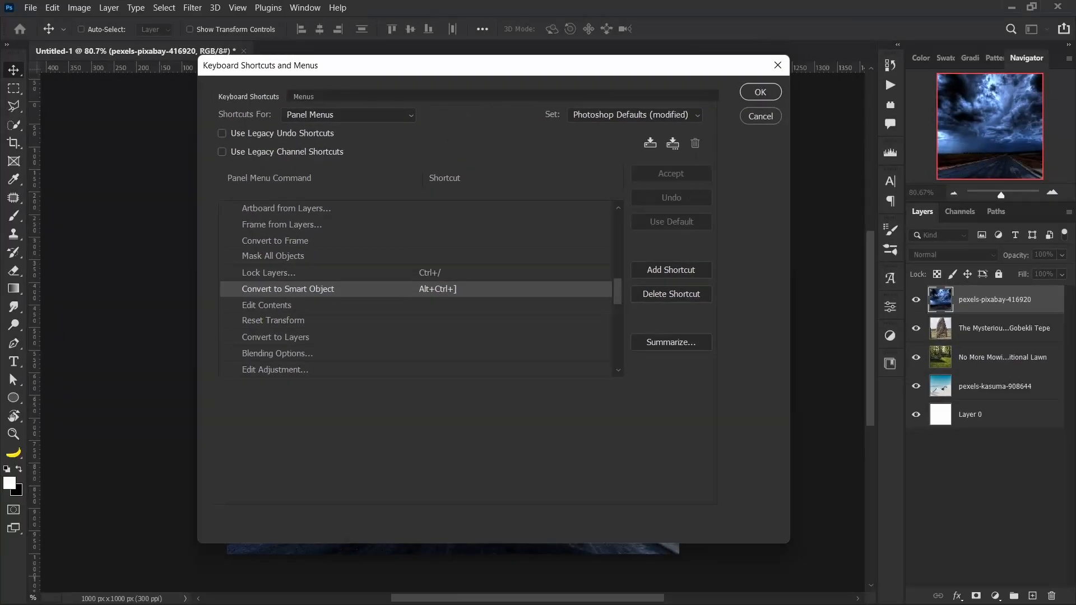
click(761, 116)
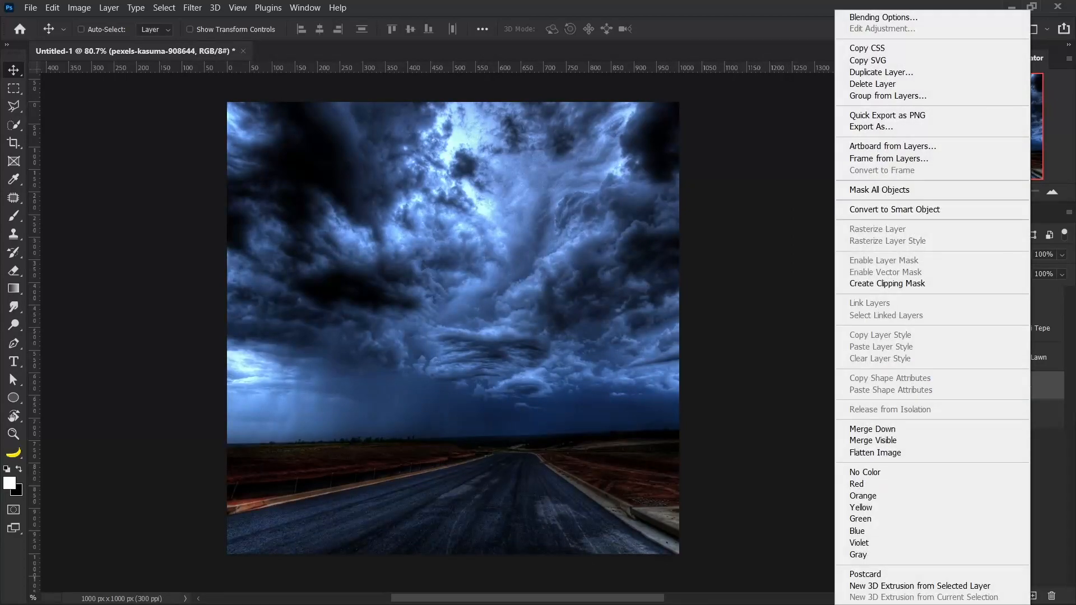
Close the context menu and select the Gobekli Tepe and next photo layers for conversion
click(895, 210)
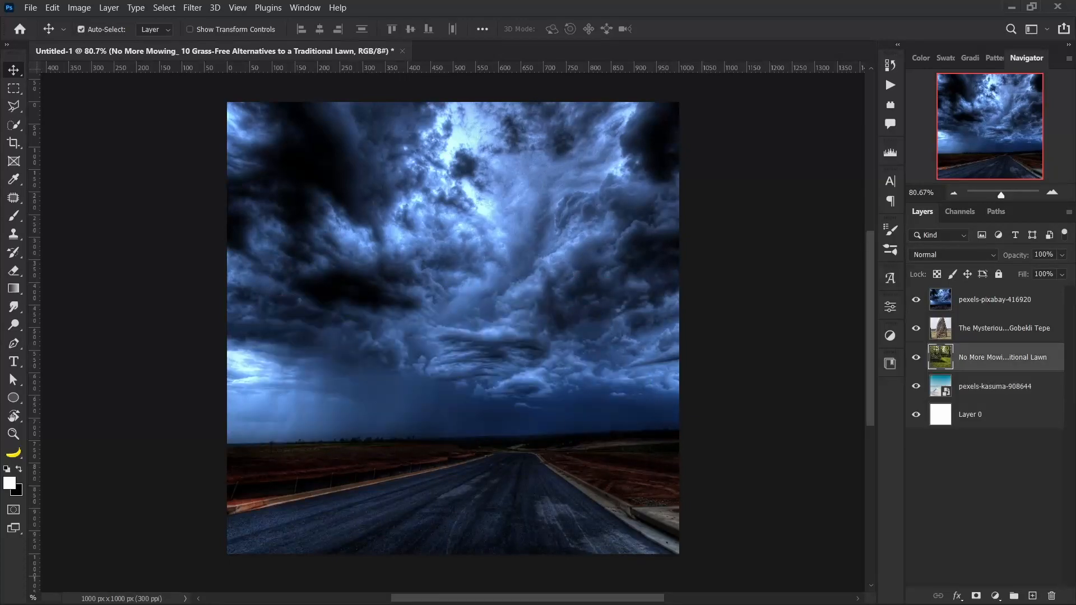
click(1004, 329)
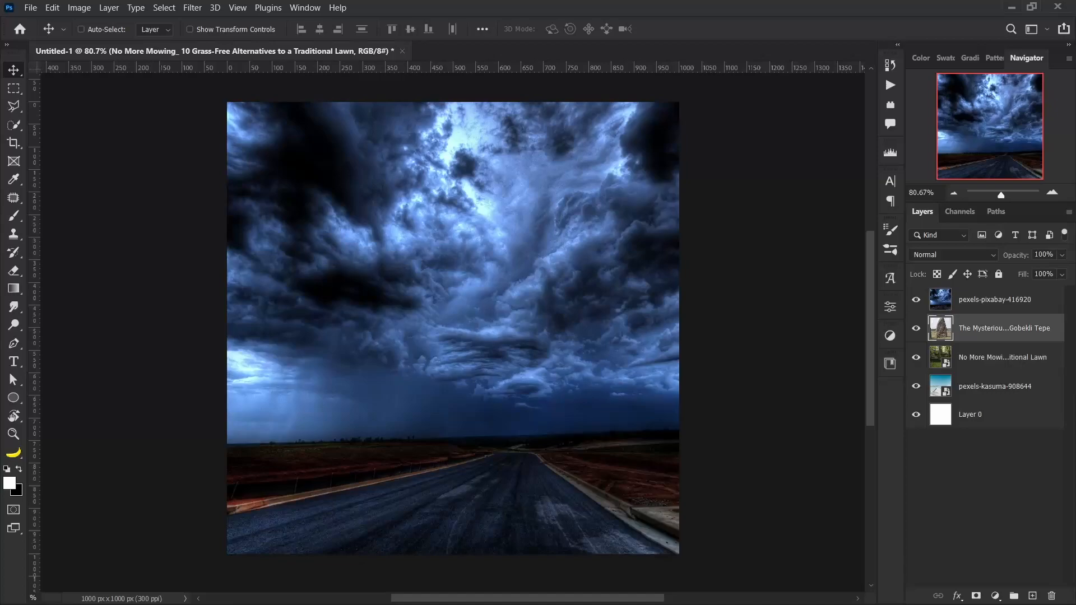
click(1004, 328)
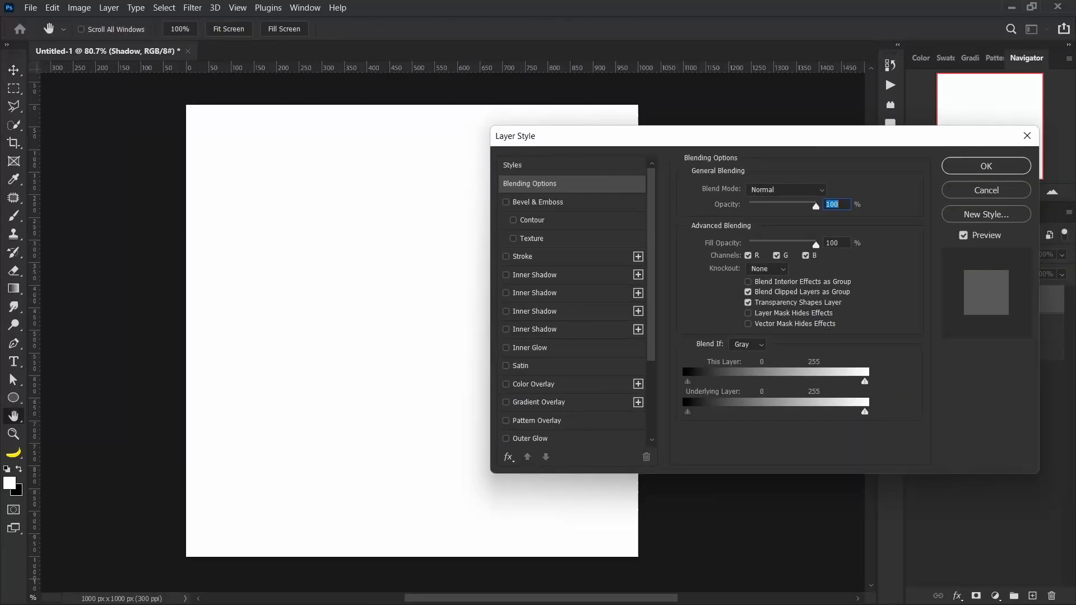
Enable Drop Shadow with 38% opacity, distance 0, spread 0, size 8, and apply it
click(533, 439)
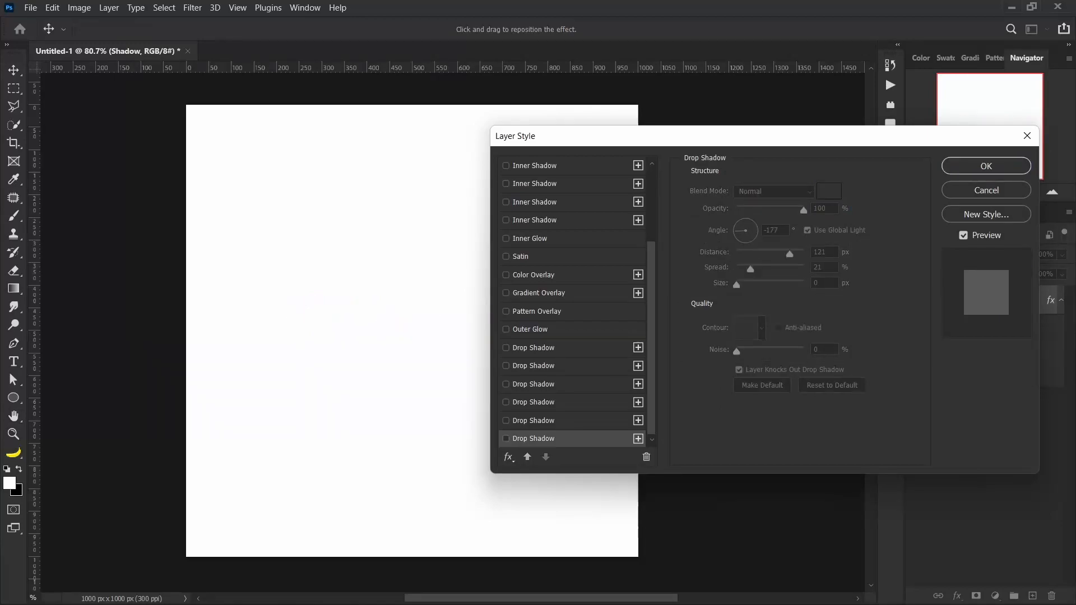
click(986, 166)
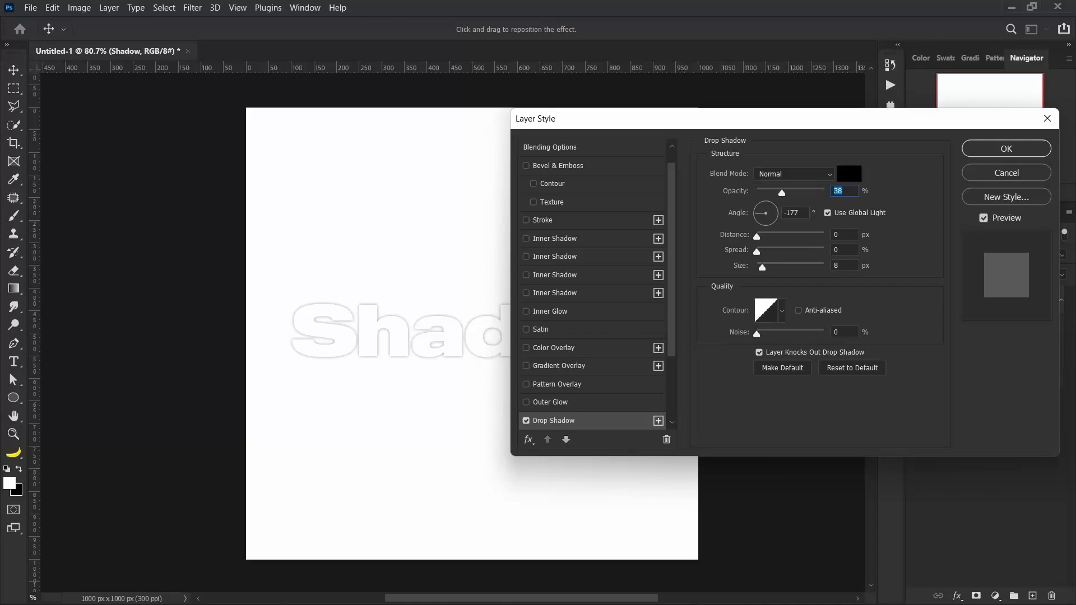
click(1006, 148)
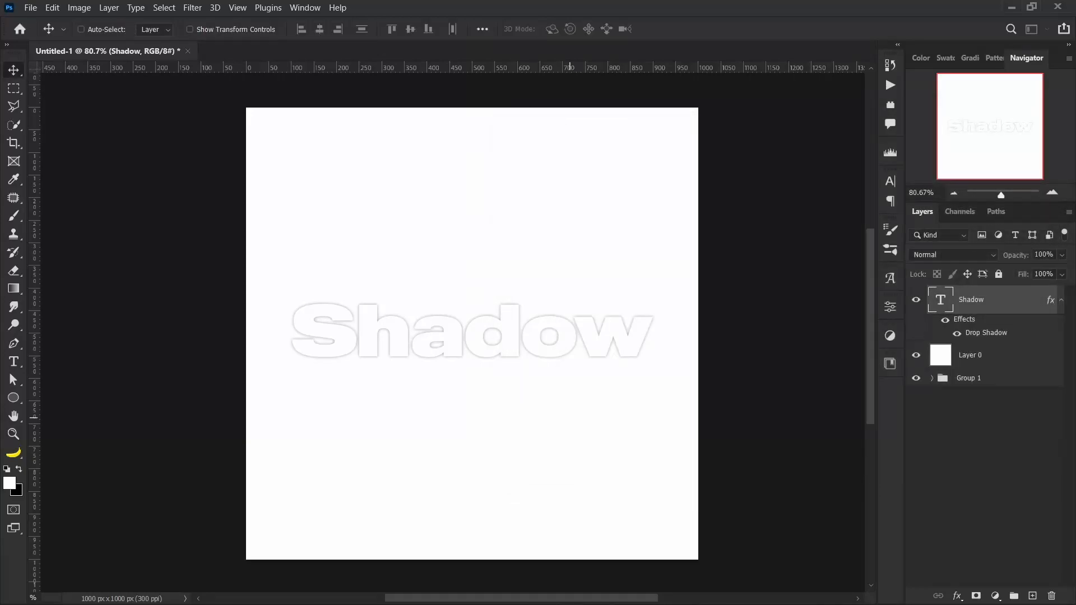